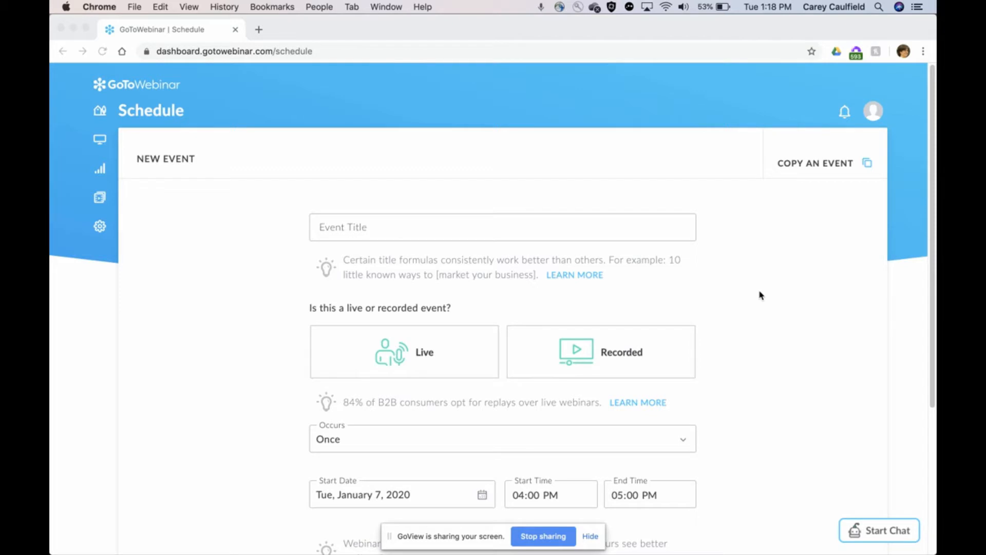
Enter 'How to Design Your Life' as the event title
{"action": "type", "text": "How"}
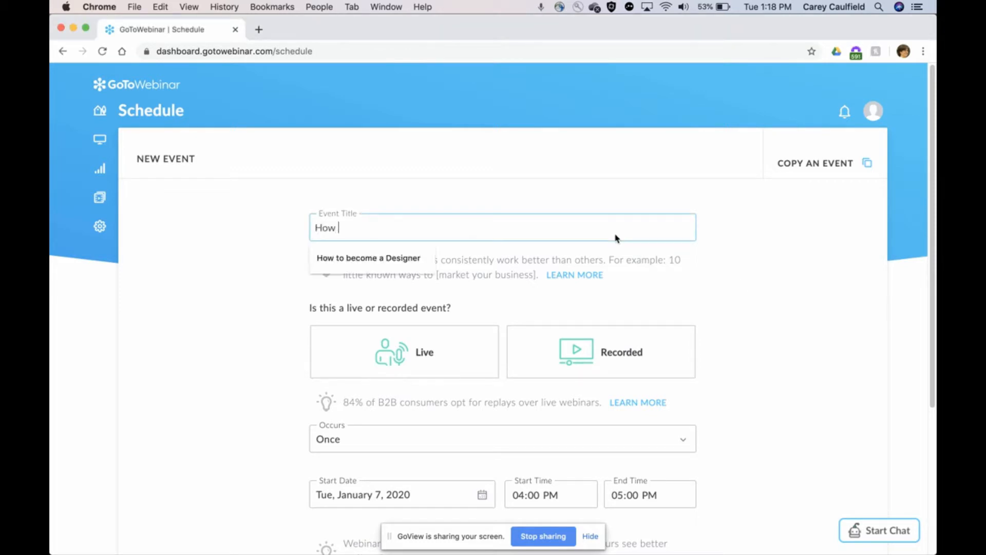
{"action": "type", "text": "to De"}
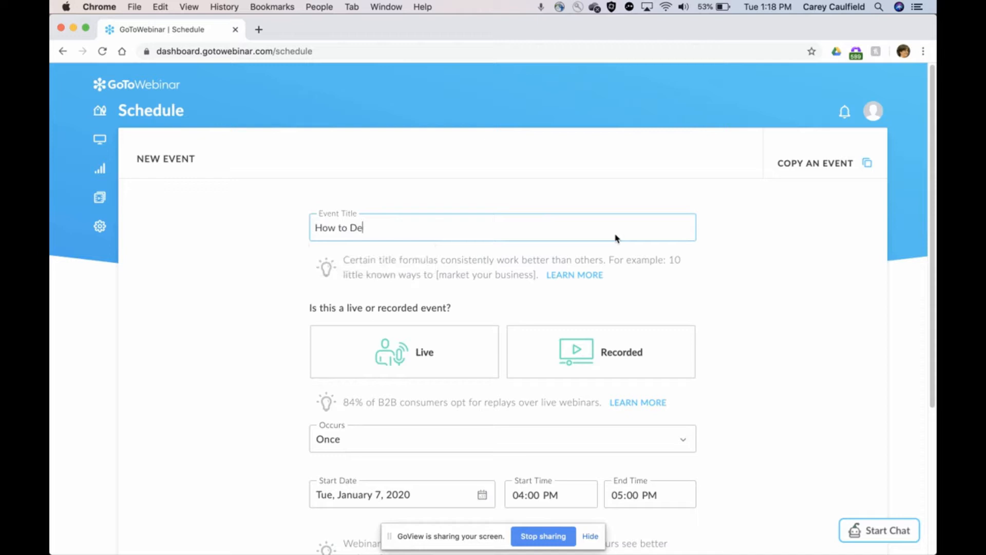
{"action": "type", "text": "sign your L"}
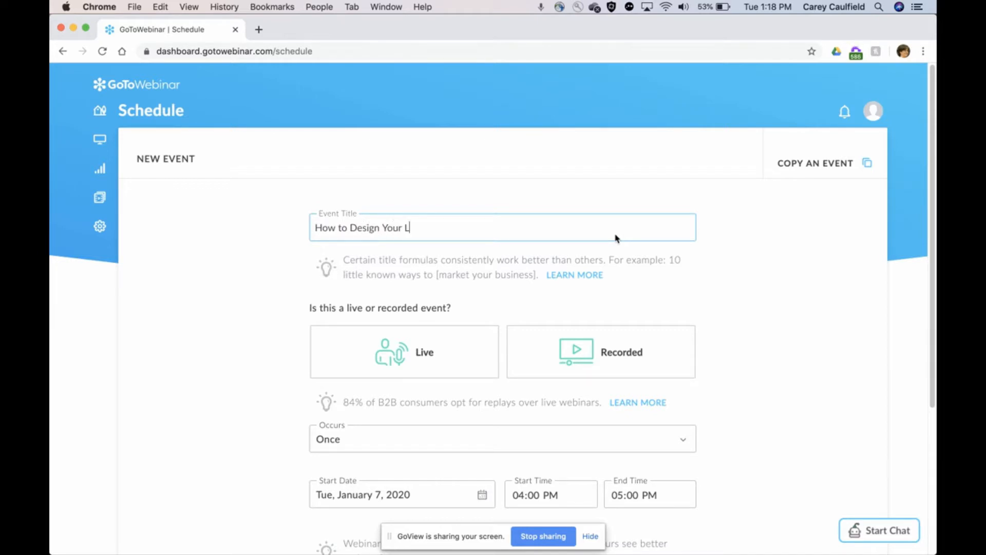
{"action": "type", "text": "ife"}
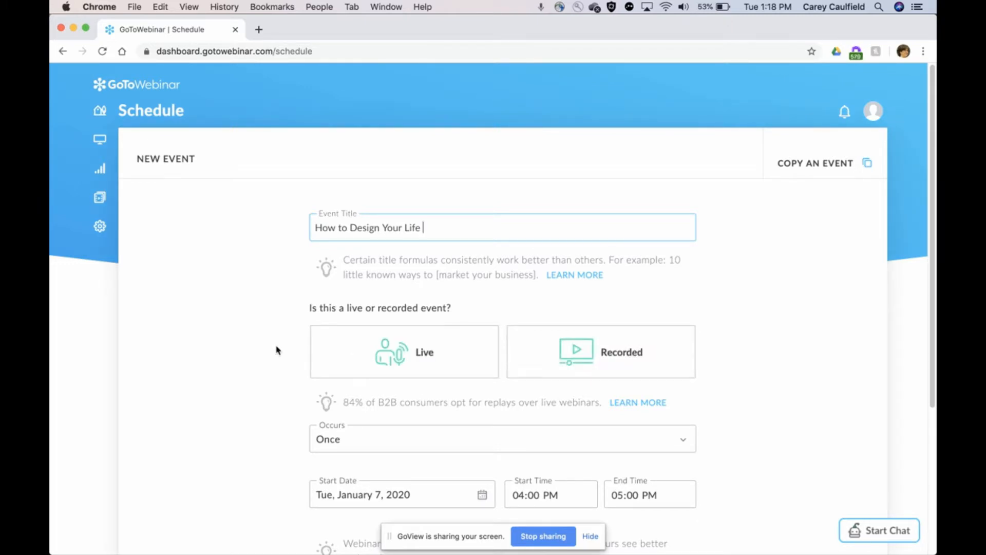
{"action": "mouse_move", "coordinate": [652, 302]}
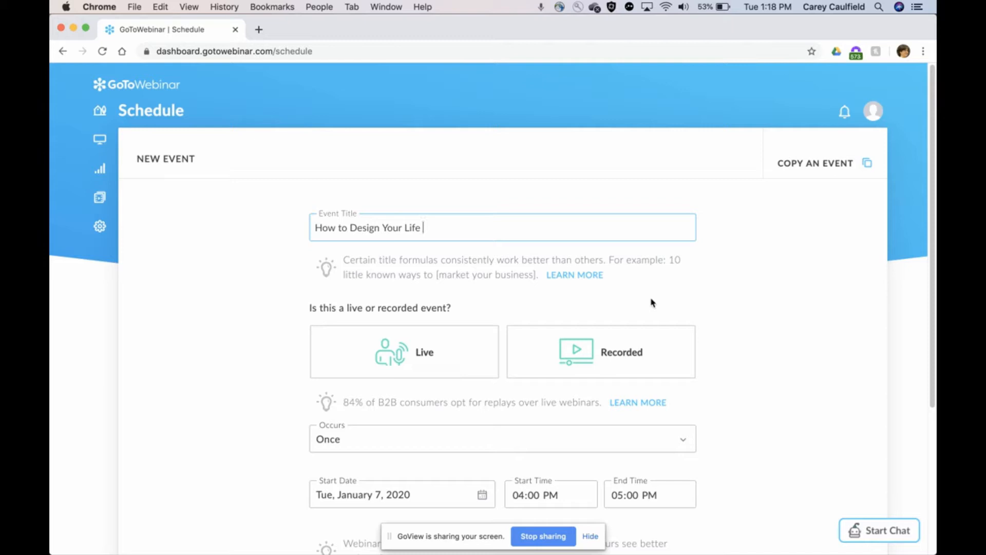
{"action": "mouse_move", "coordinate": [632, 359]}
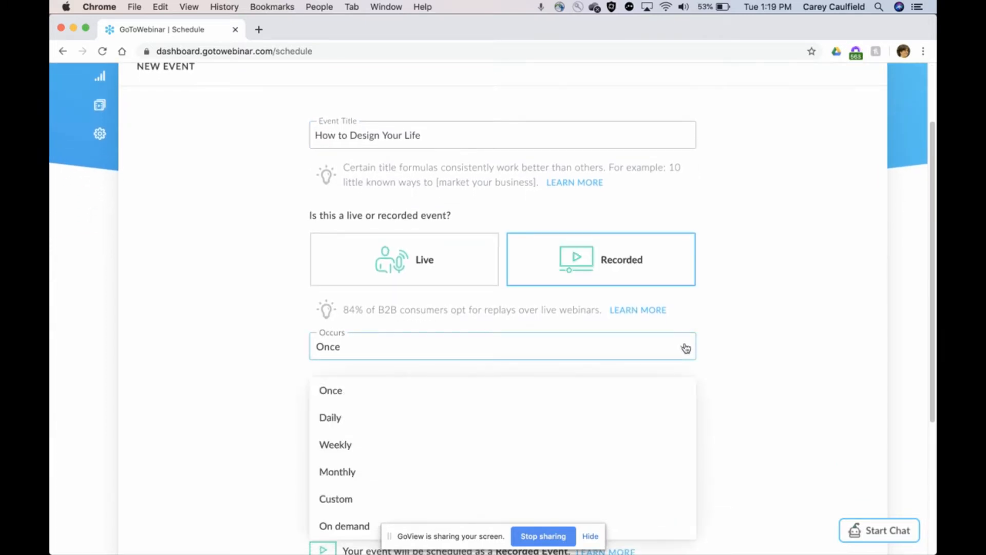
Set Occurs to On demand, available until December 31, 2020, and bring up Add a Recording
{"action": "left_click", "coordinate": [345, 526]}
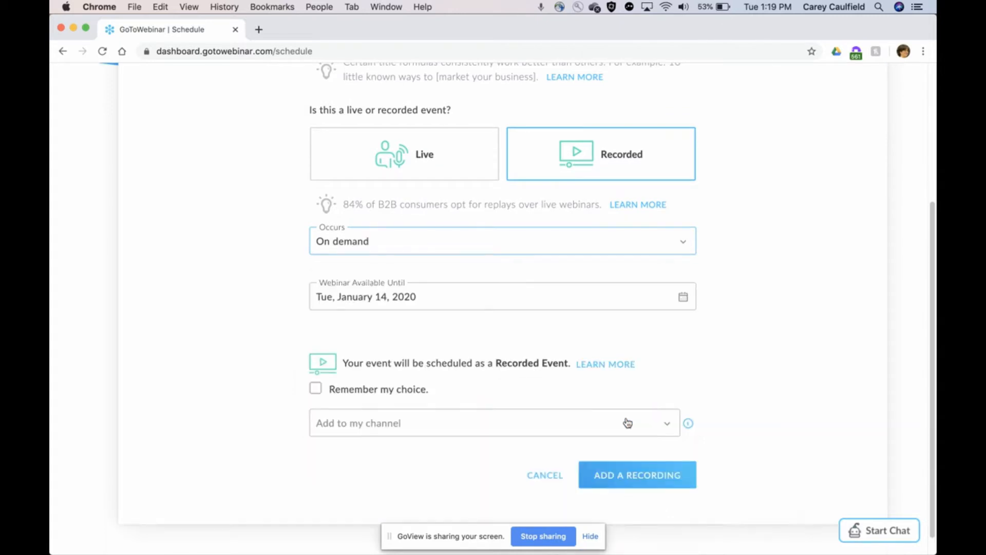
{"action": "left_click", "coordinate": [683, 296]}
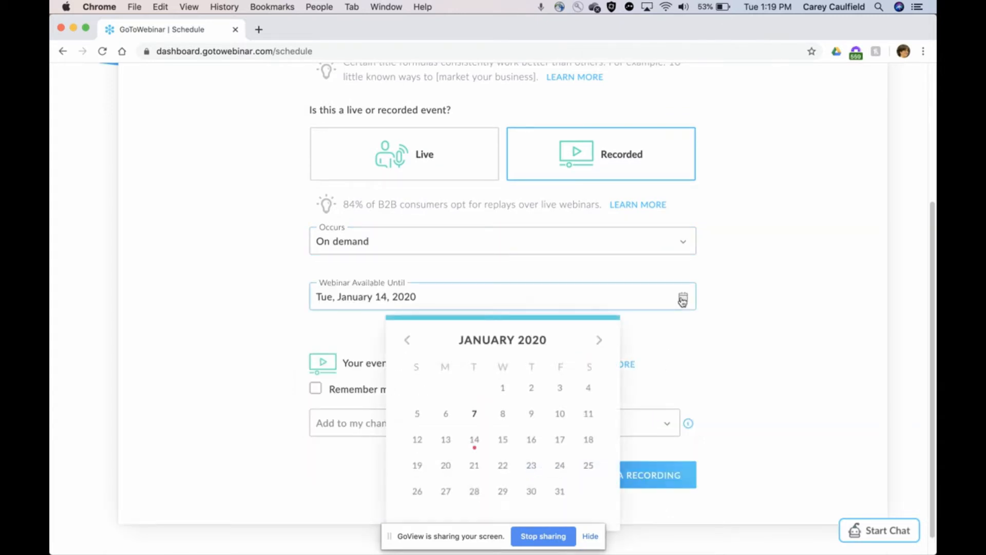
{"action": "left_click", "coordinate": [597, 340]}
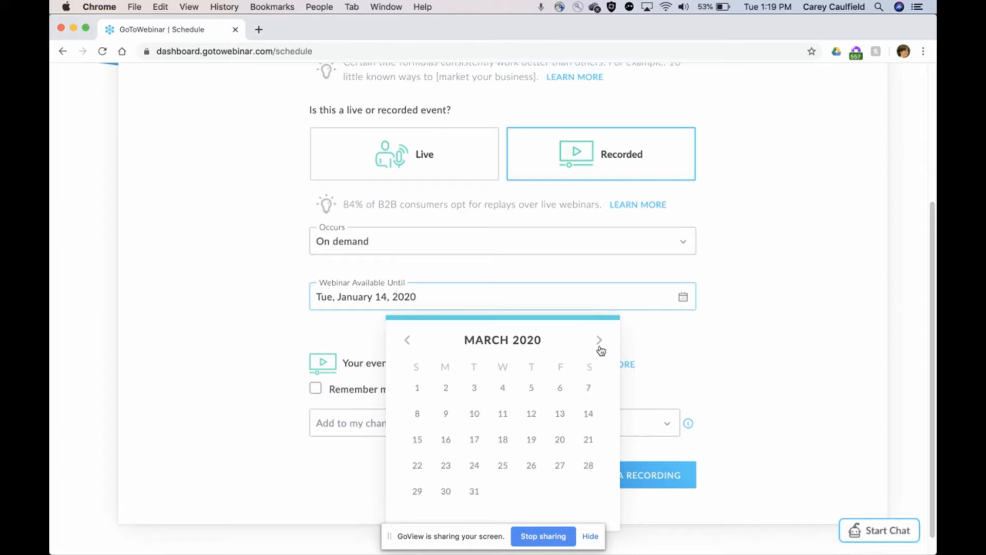
{"action": "left_click", "coordinate": [597, 340]}
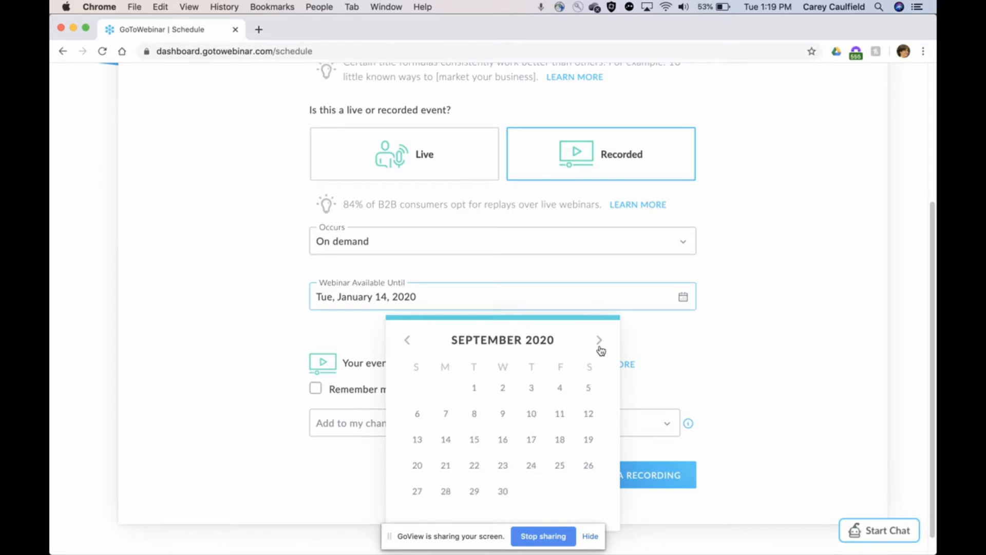
{"action": "left_click", "coordinate": [599, 340]}
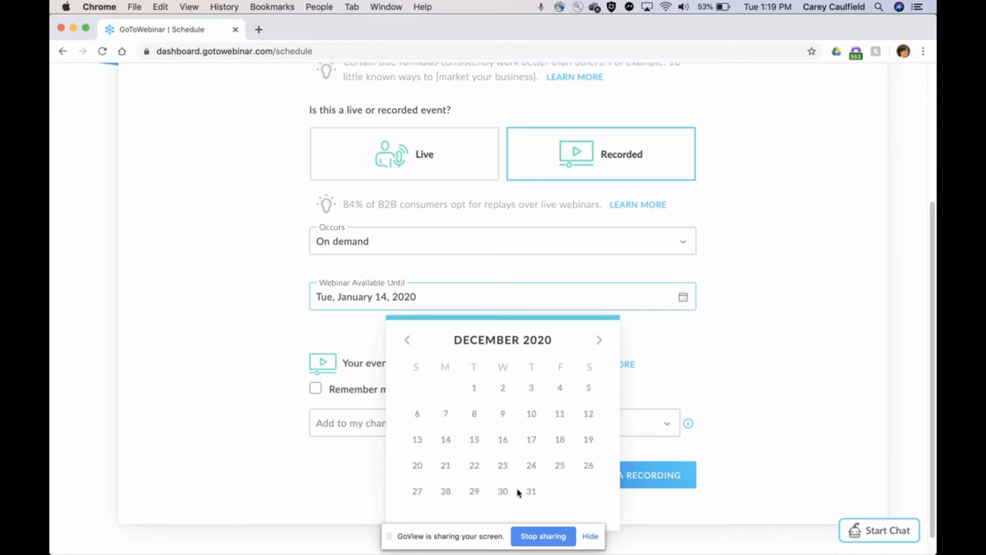
{"action": "left_click", "coordinate": [530, 491]}
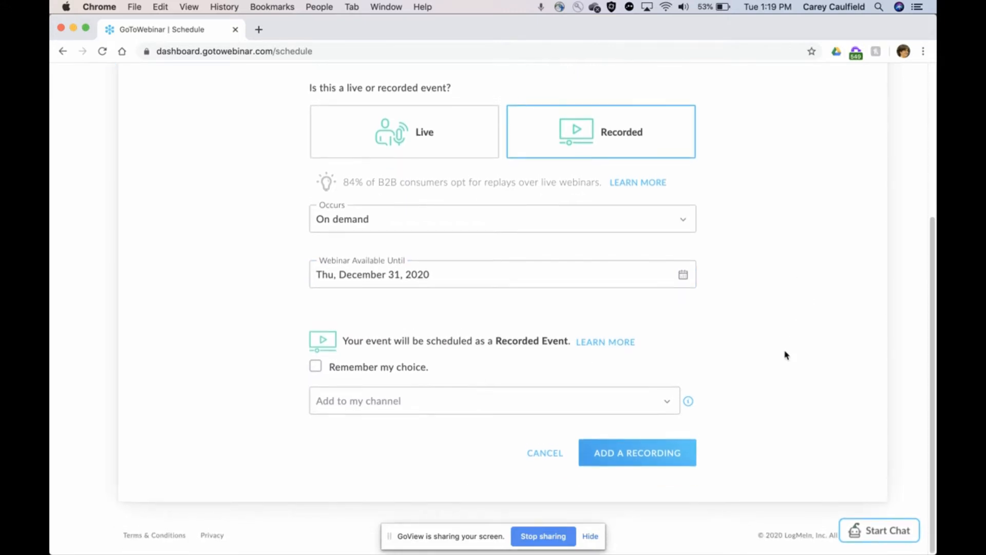
{"action": "left_click", "coordinate": [636, 452]}
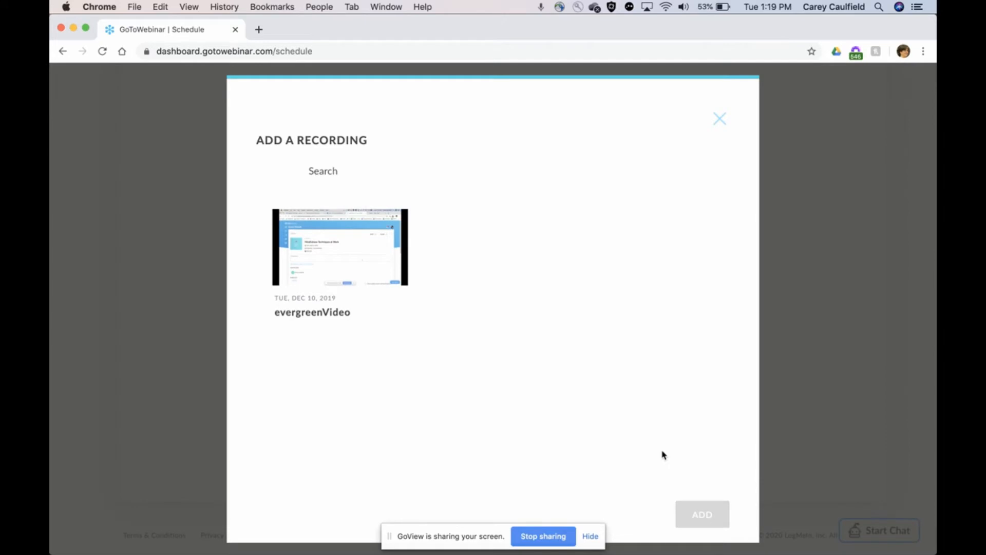
{"action": "mouse_move", "coordinate": [640, 438]}
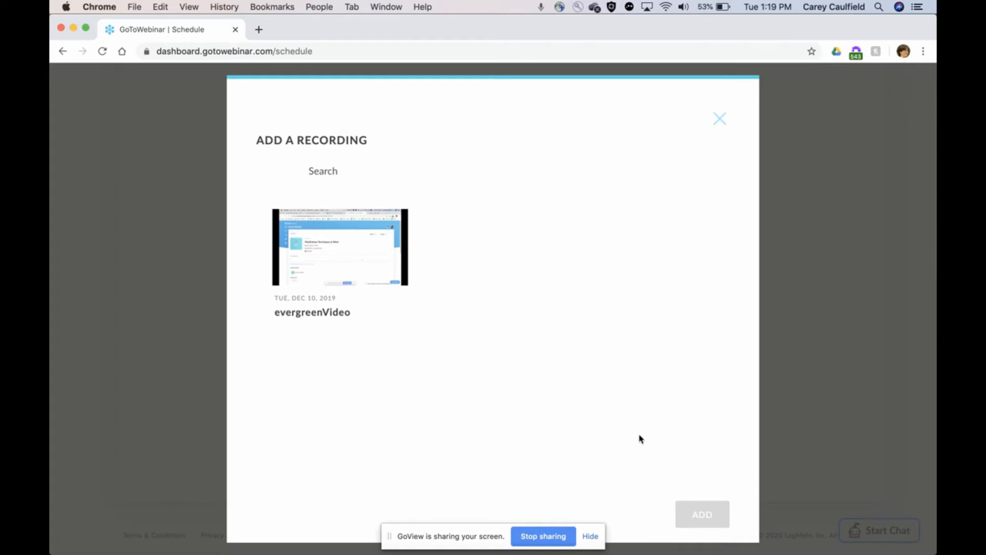
{"action": "mouse_move", "coordinate": [395, 295]}
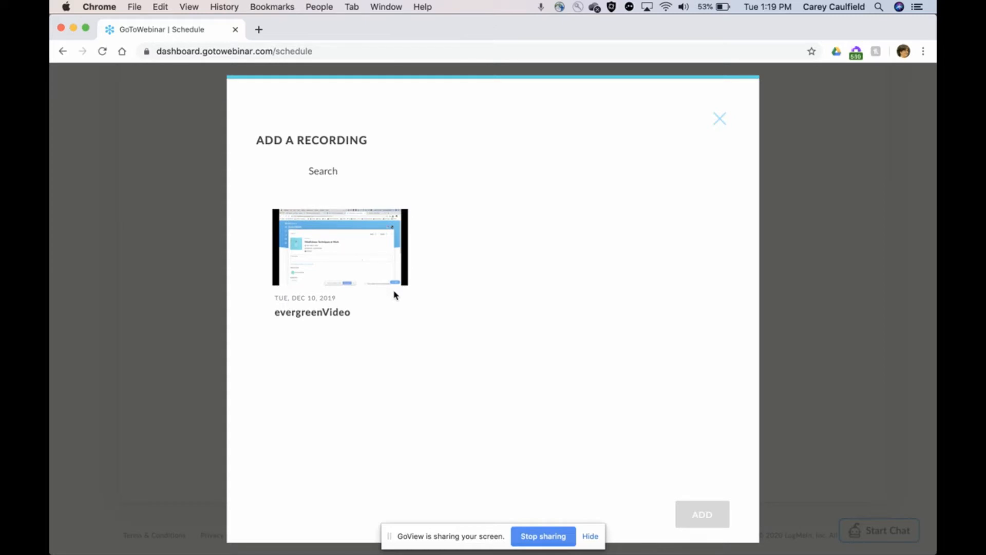
{"action": "mouse_move", "coordinate": [361, 286]}
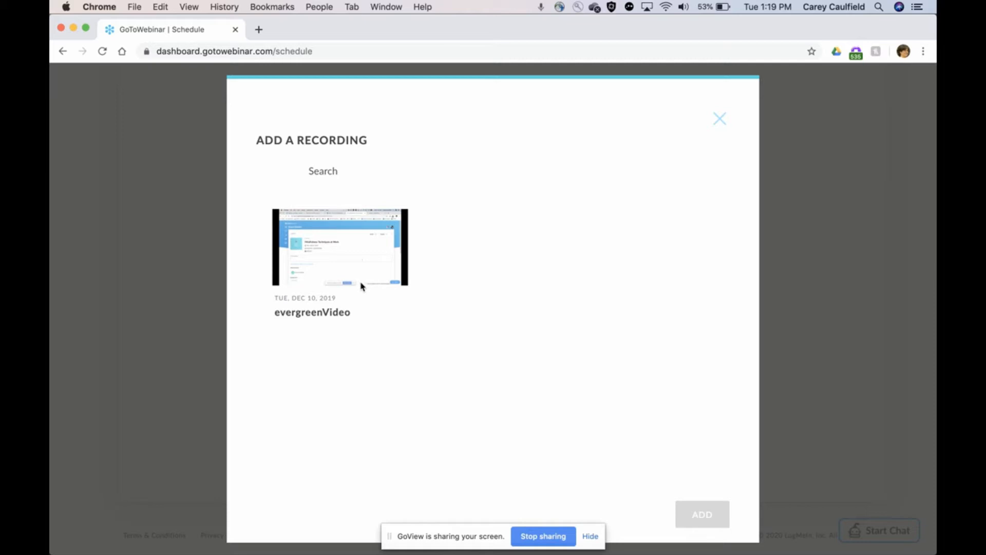
{"action": "mouse_move", "coordinate": [362, 260]}
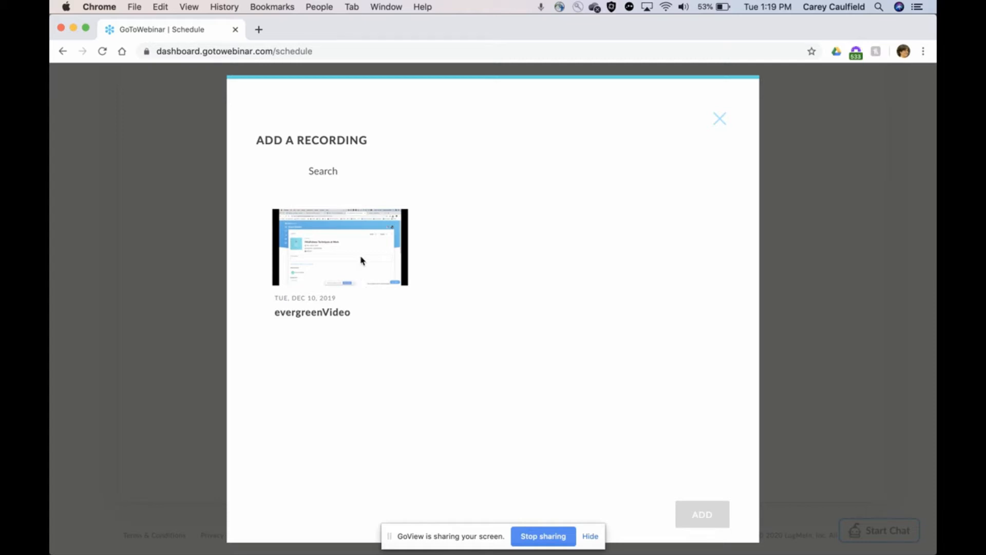
Attach the evergreenVideo recording to the event
{"action": "left_click", "coordinate": [340, 247]}
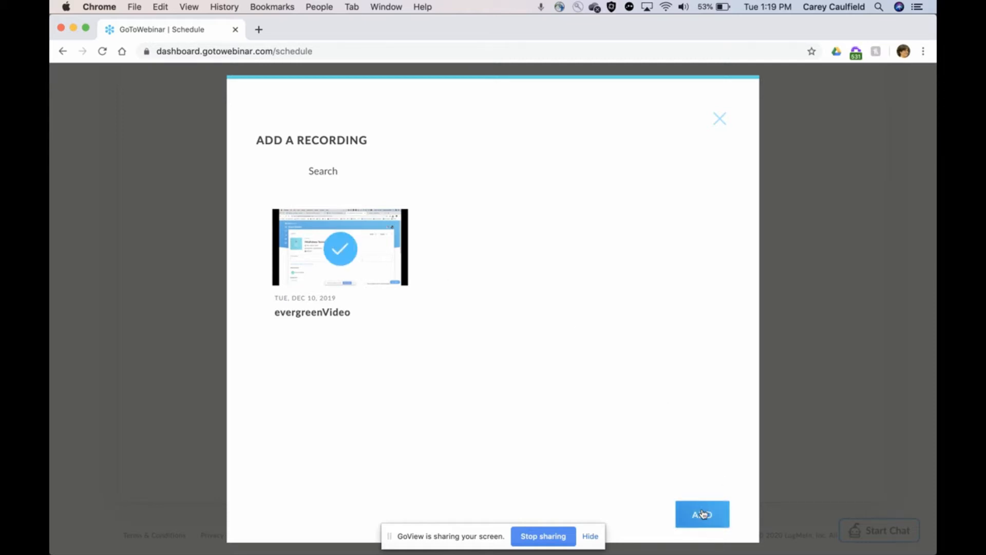
{"action": "left_click", "coordinate": [702, 513]}
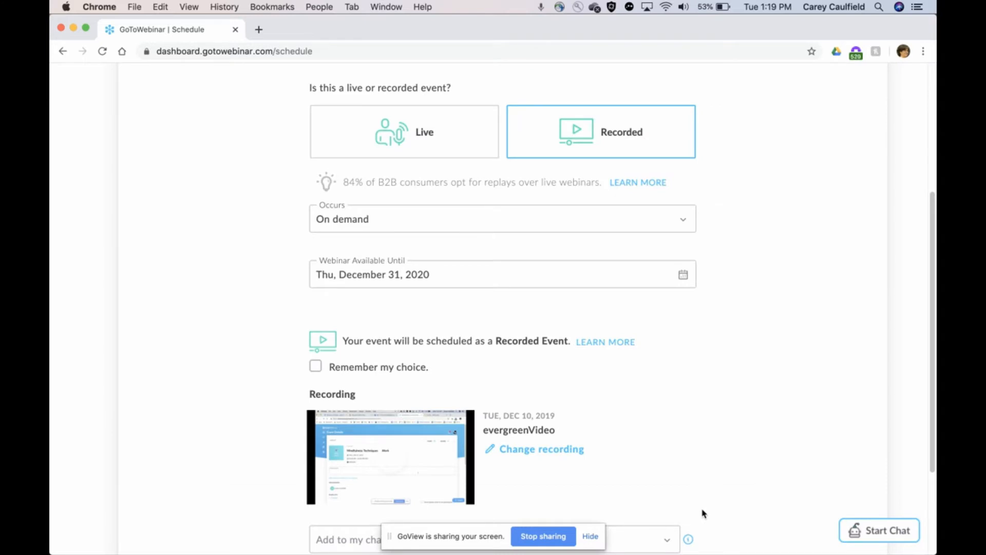
Schedule the webinar so its Event Details page appears
{"action": "scroll", "scroll_direction": "down", "scroll_amount": 3}
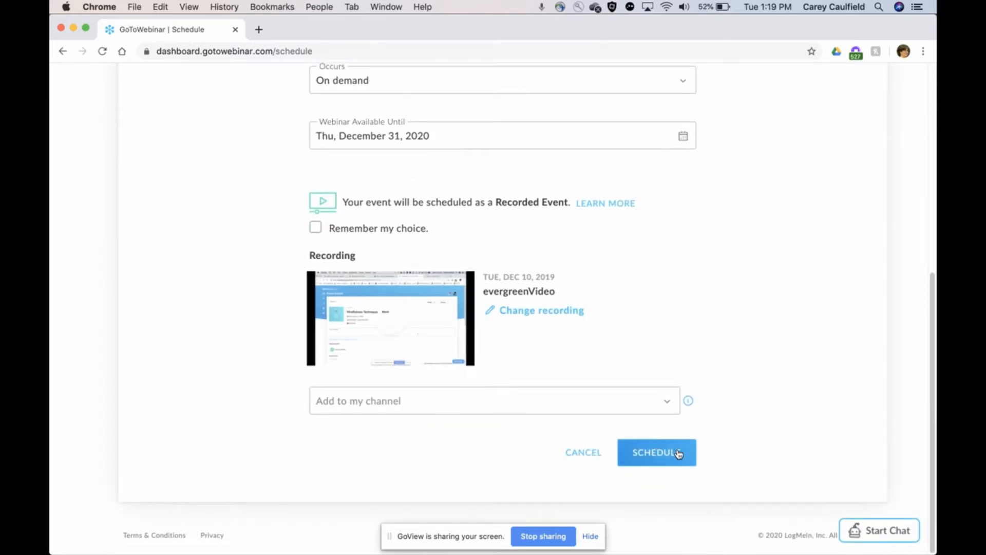
{"action": "left_click", "coordinate": [656, 452]}
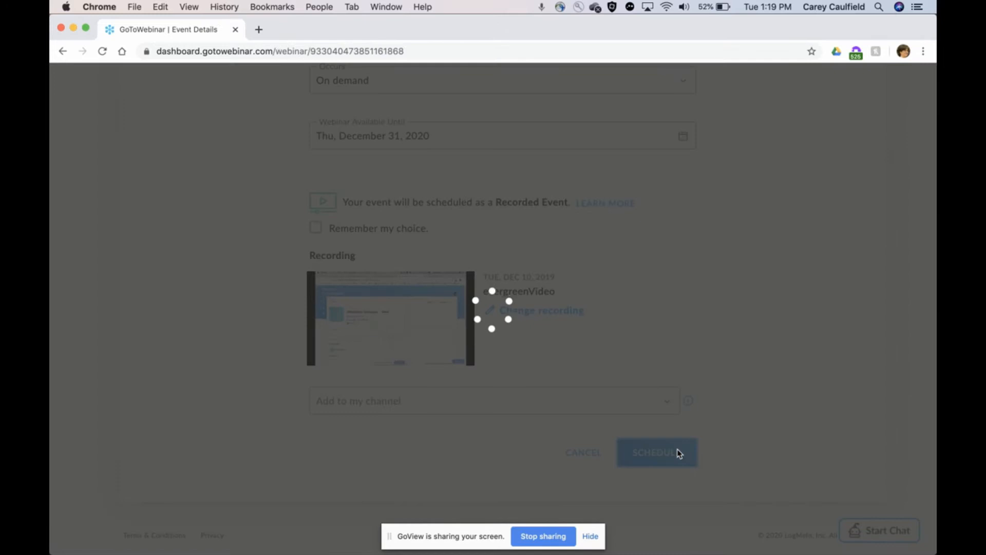
{"action": "left_click", "coordinate": [657, 452]}
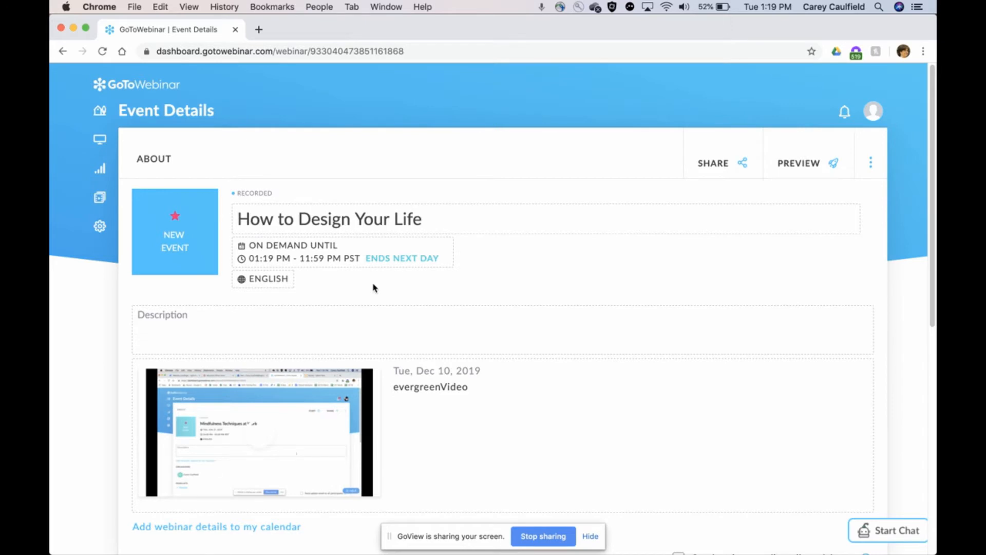
Under Add Payment, set the registration charge to 49 USD and save it
{"action": "scroll", "scroll_direction": "down", "scroll_amount": 3}
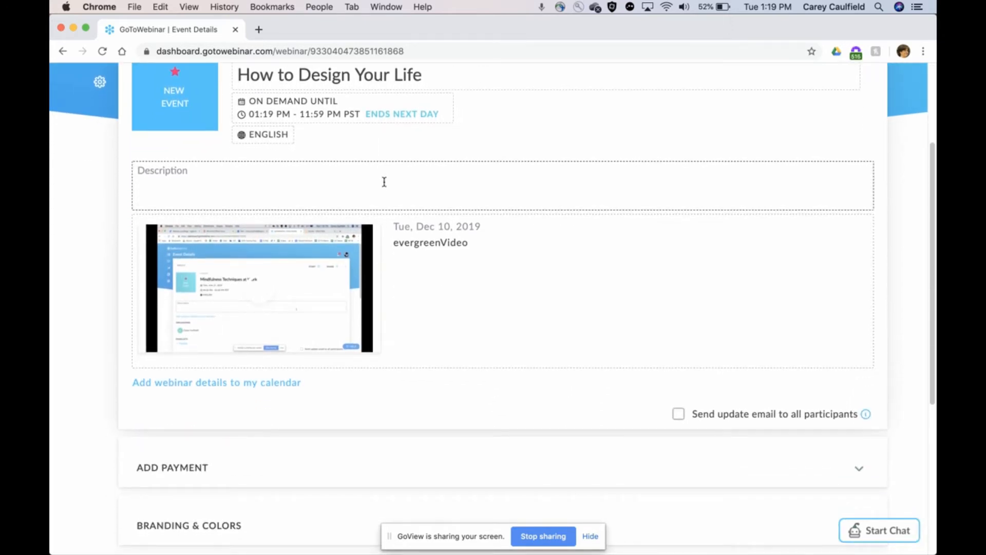
{"action": "scroll", "scroll_direction": "down", "scroll_amount": 3}
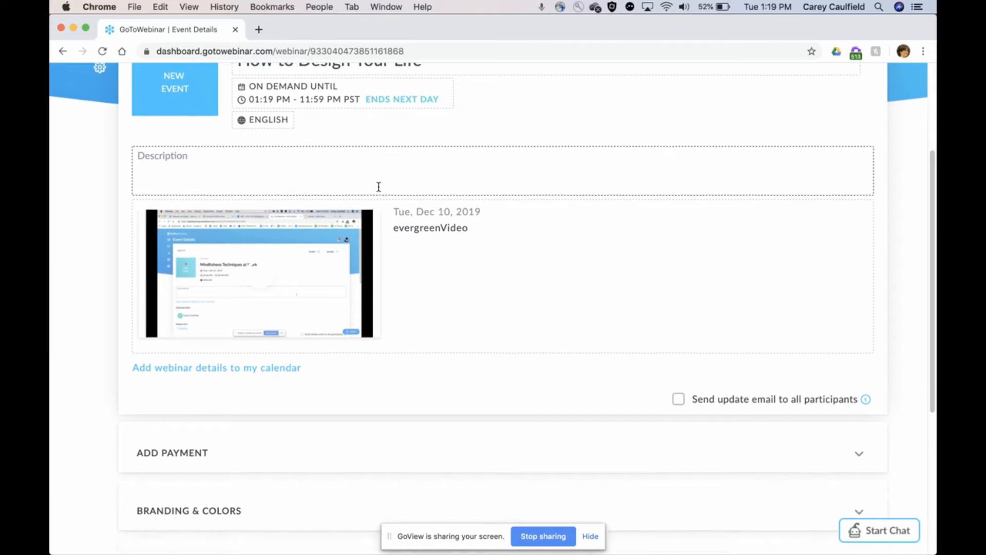
{"action": "scroll", "scroll_direction": "down", "scroll_amount": 3}
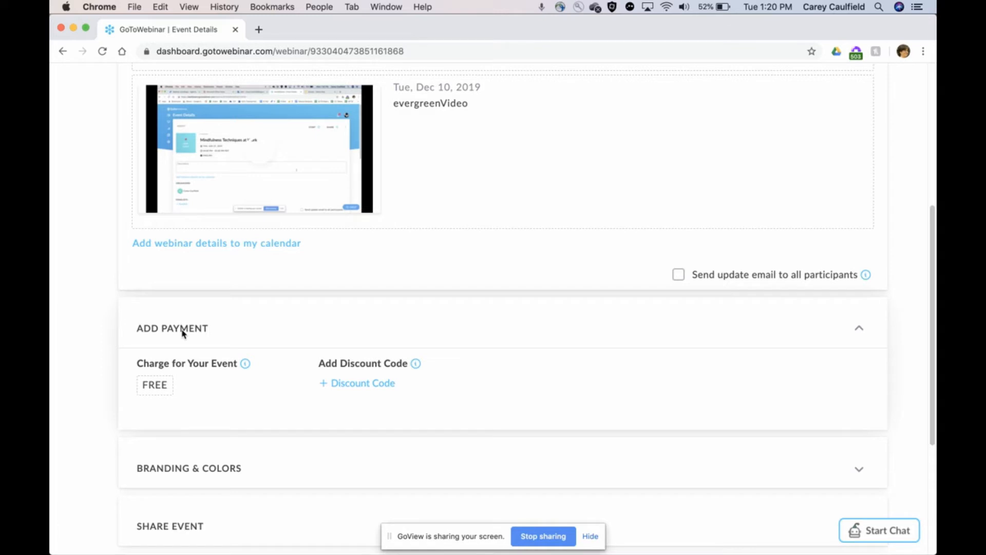
{"action": "left_click", "coordinate": [154, 385]}
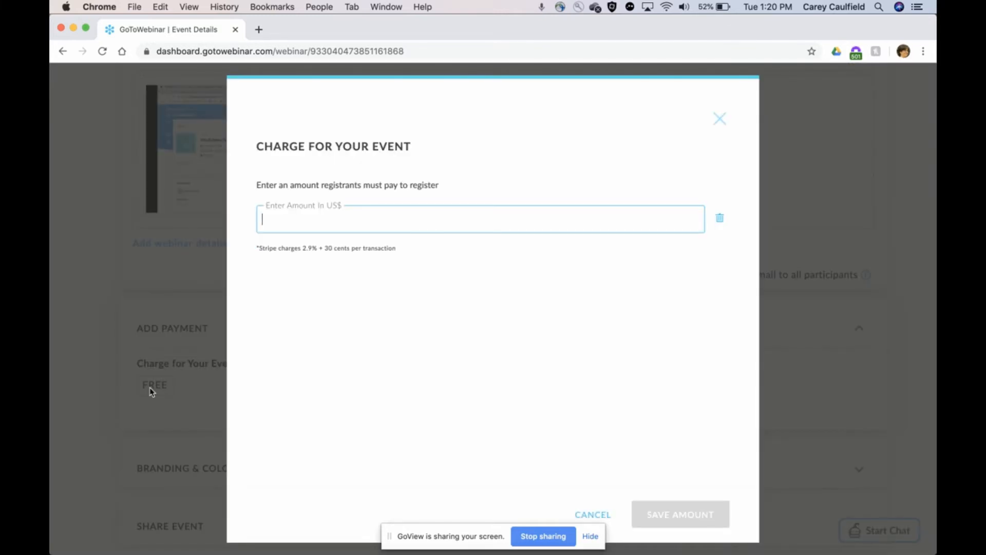
{"action": "type", "text": "49"}
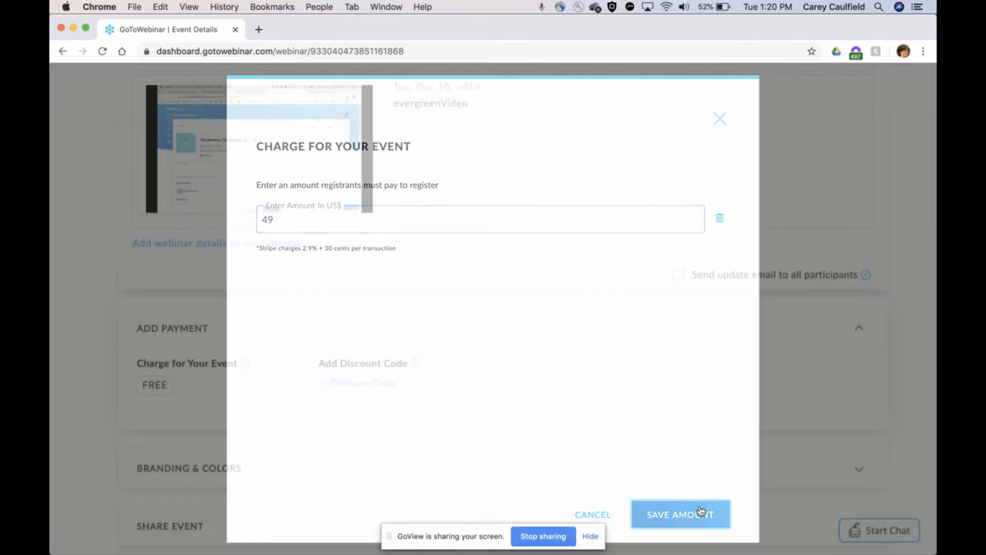
{"action": "left_click", "coordinate": [680, 514]}
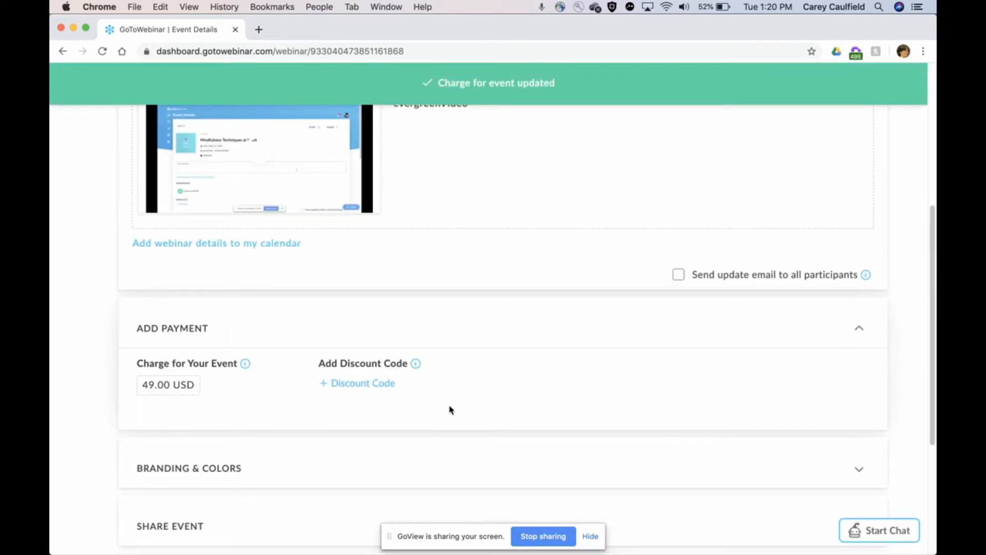
Change the charge to 1.00 USD, save, and head to the registration page
{"action": "left_click", "coordinate": [167, 384]}
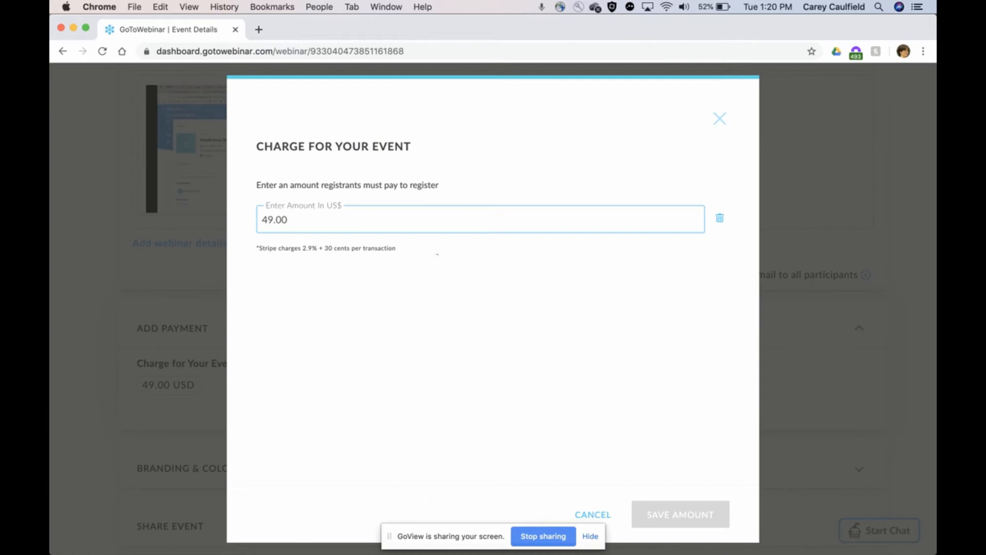
{"action": "type", "text": "1"}
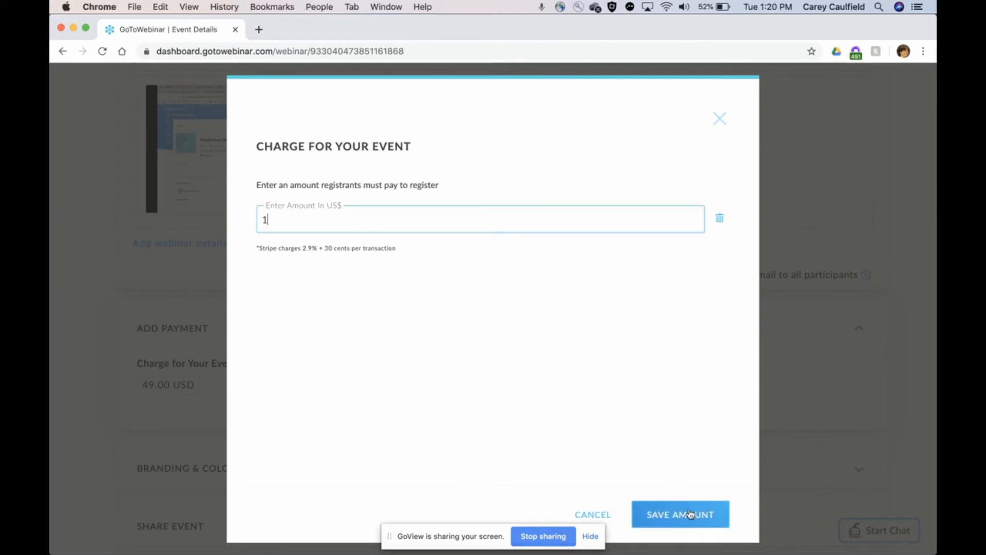
{"action": "left_click", "coordinate": [680, 514]}
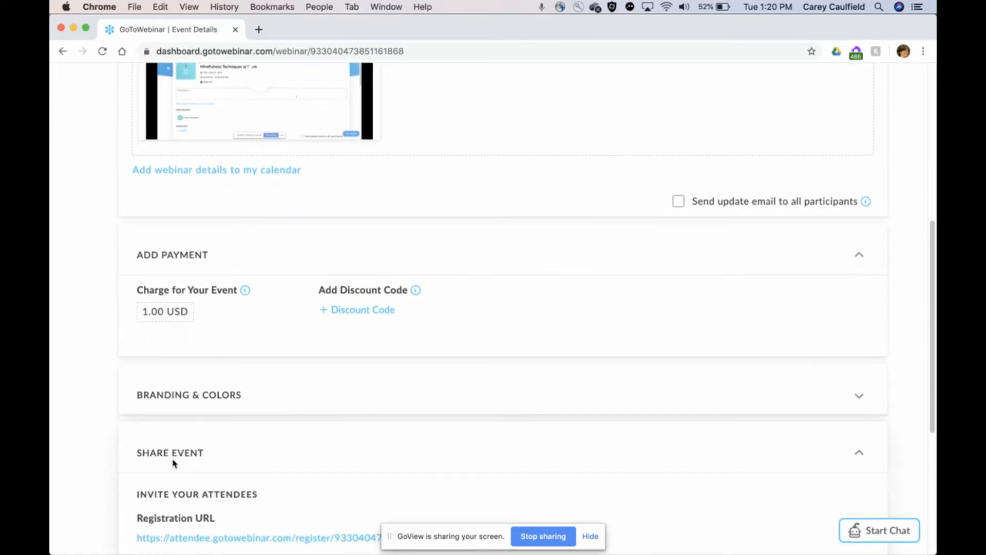
{"action": "left_click", "coordinate": [258, 538]}
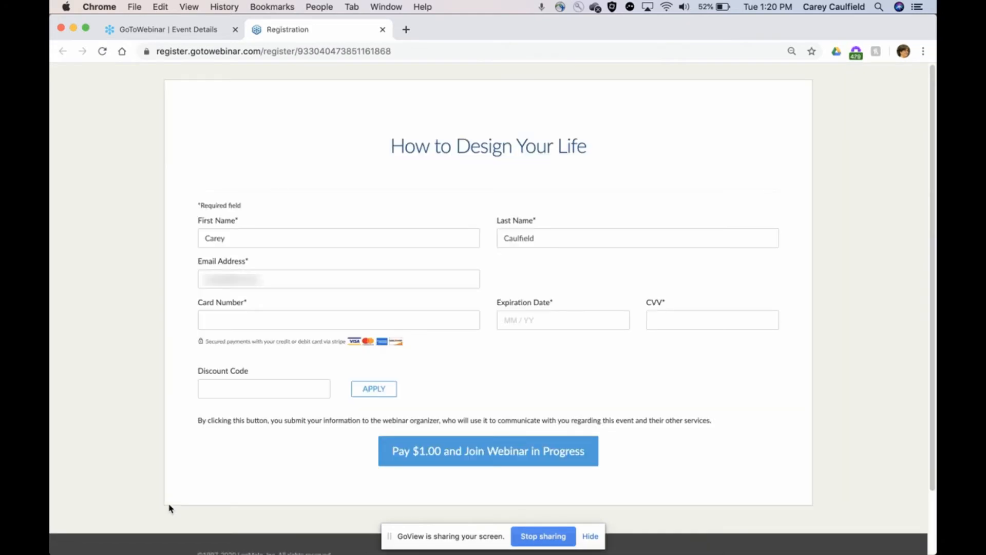
{"action": "mouse_move", "coordinate": [569, 180]}
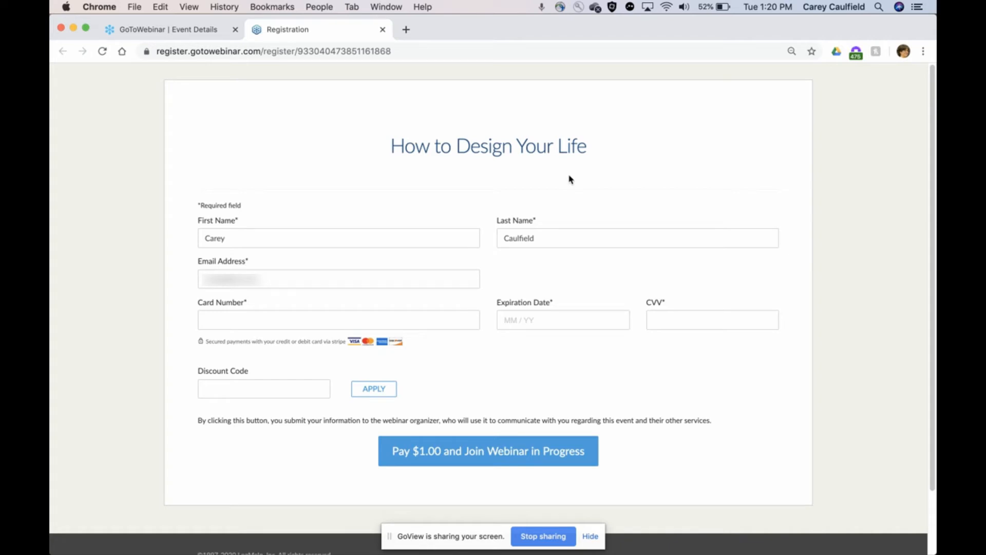
{"action": "mouse_move", "coordinate": [527, 316]}
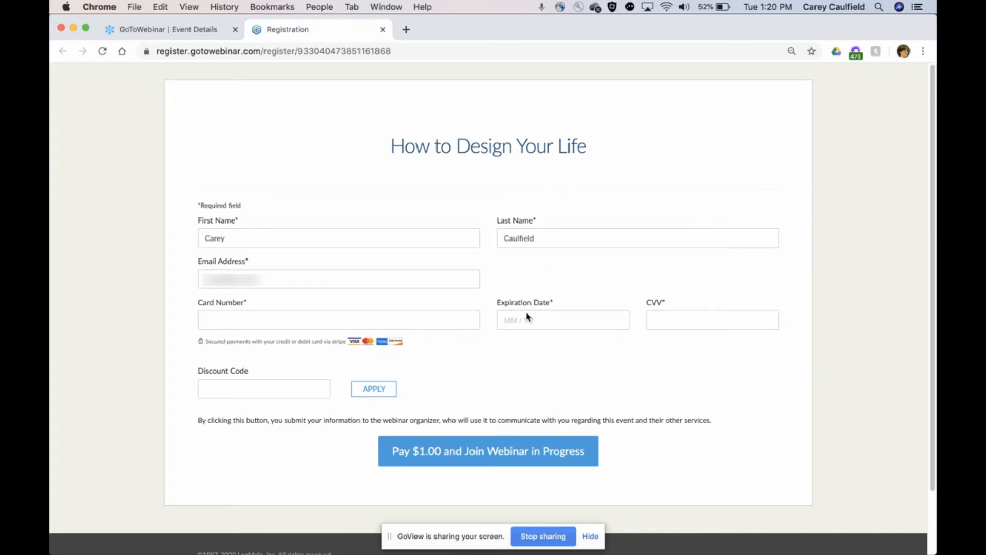
{"action": "mouse_move", "coordinate": [497, 487]}
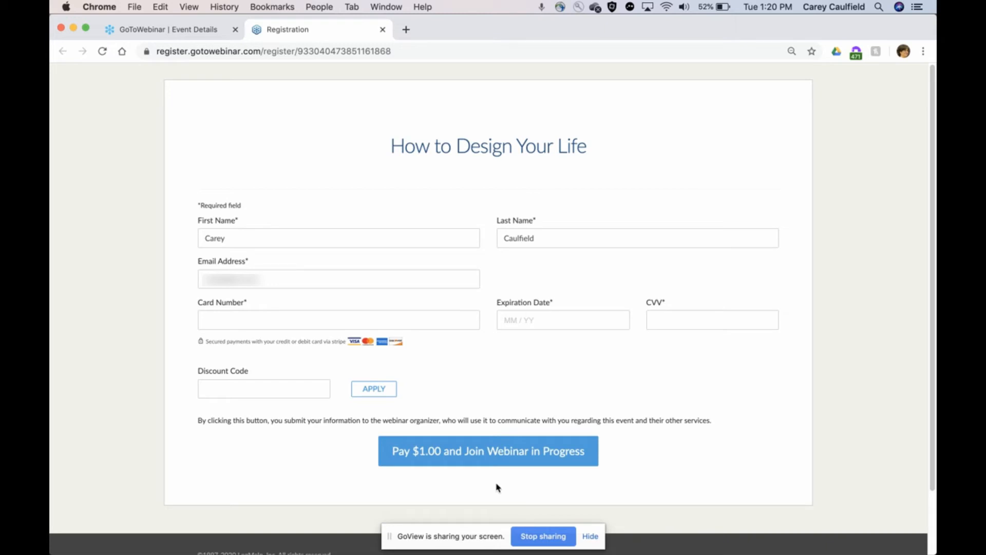
{"action": "mouse_move", "coordinate": [569, 494]}
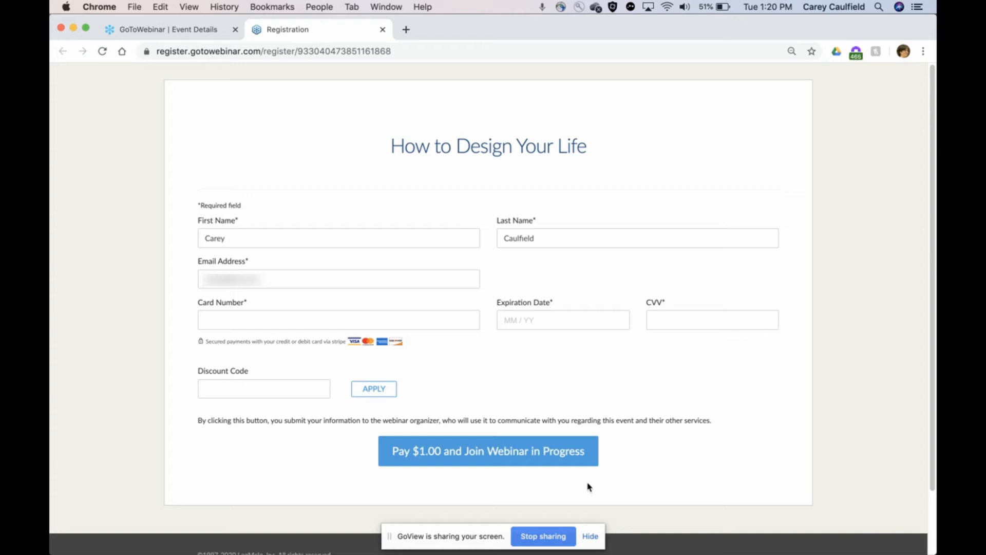
Activate the Email Address field on the $1.00 registration page
{"action": "left_click", "coordinate": [338, 278]}
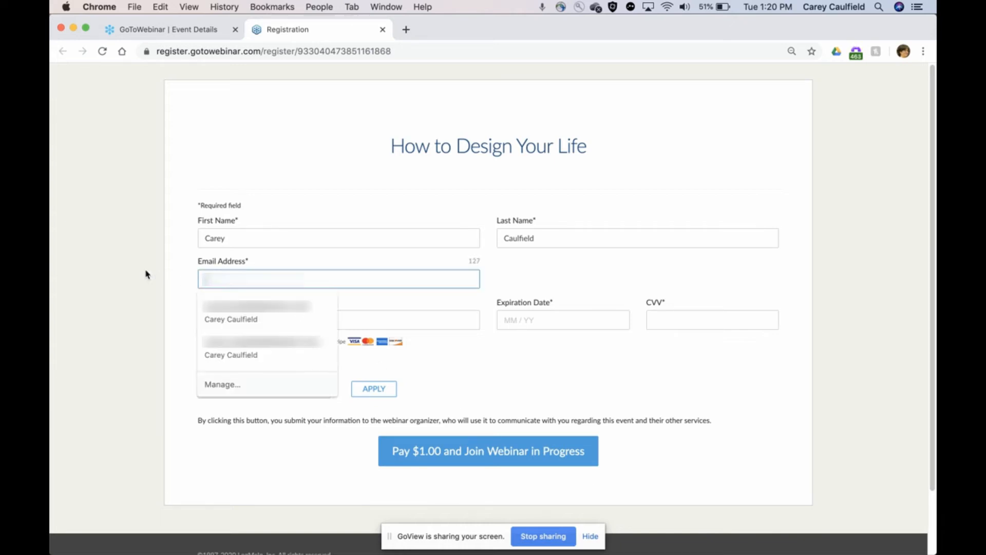
{"action": "left_click", "coordinate": [230, 318]}
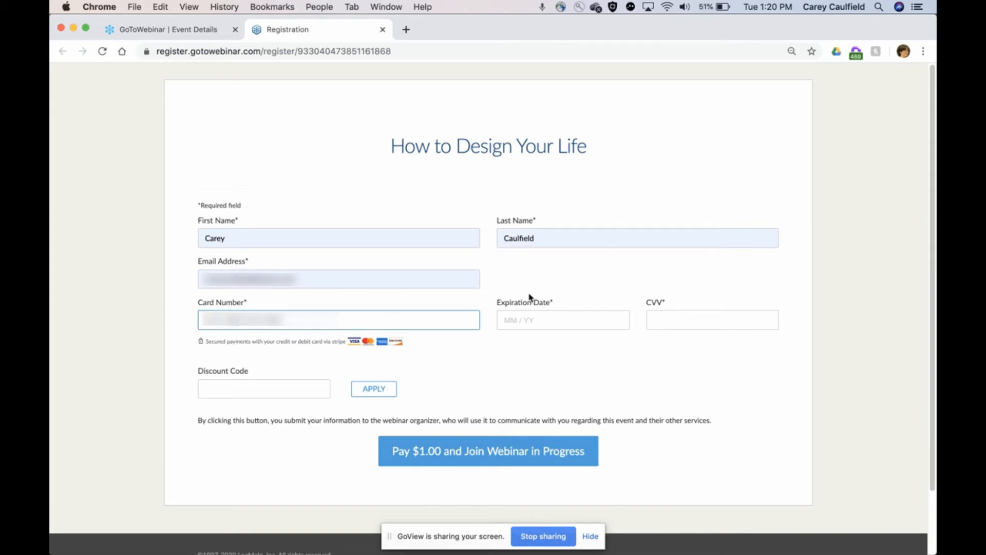
{"action": "left_click", "coordinate": [562, 319]}
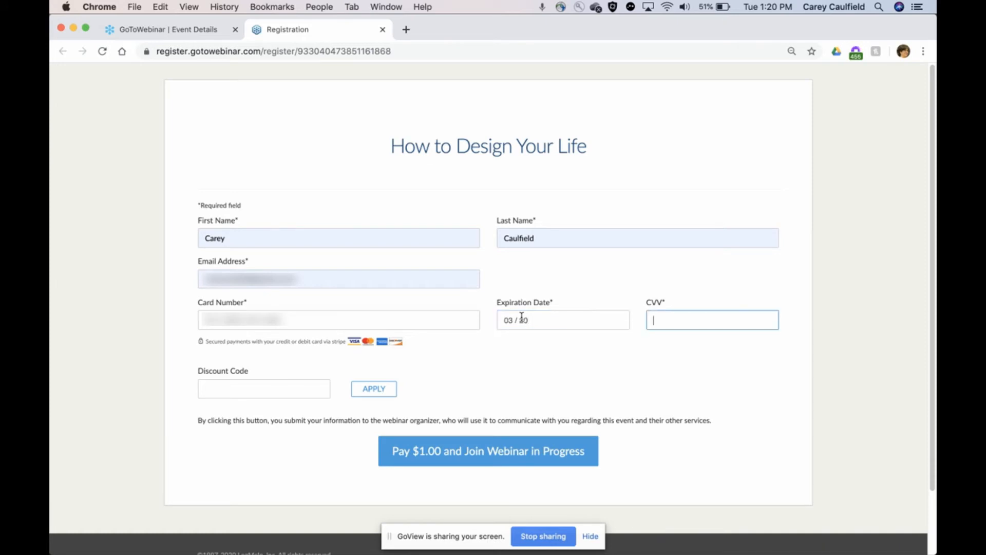
{"action": "type", "text": "029"}
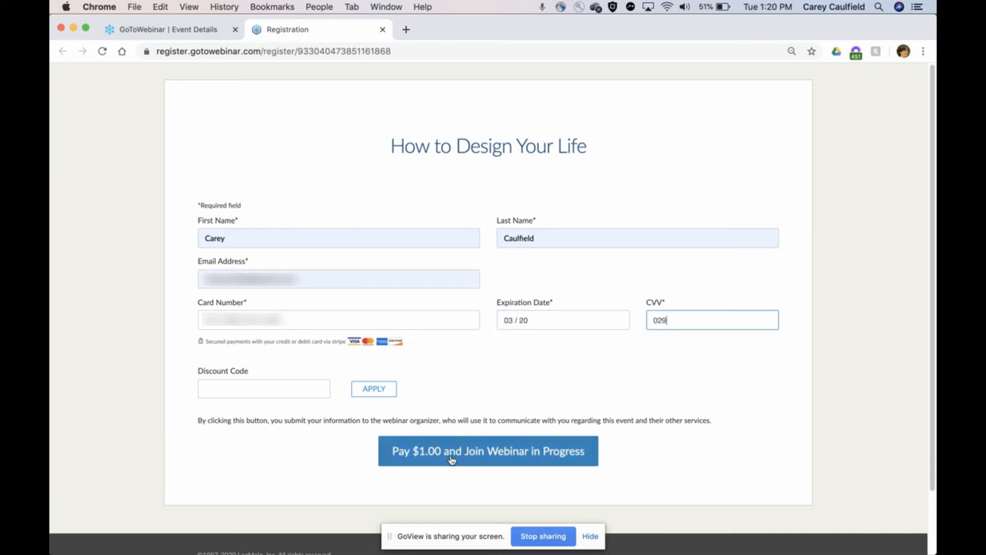
{"action": "left_click", "coordinate": [487, 450]}
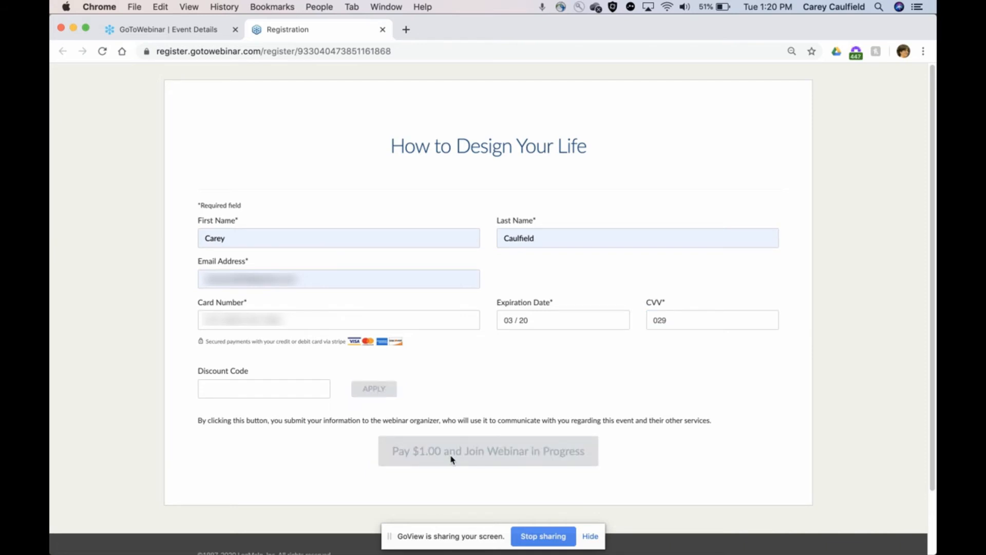
{"action": "left_click", "coordinate": [487, 451]}
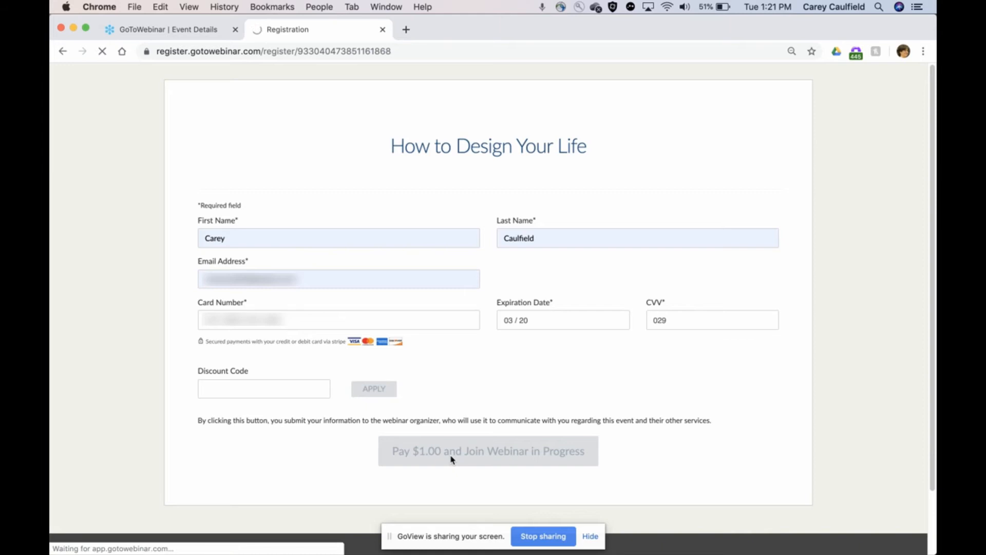
{"action": "left_click", "coordinate": [487, 450]}
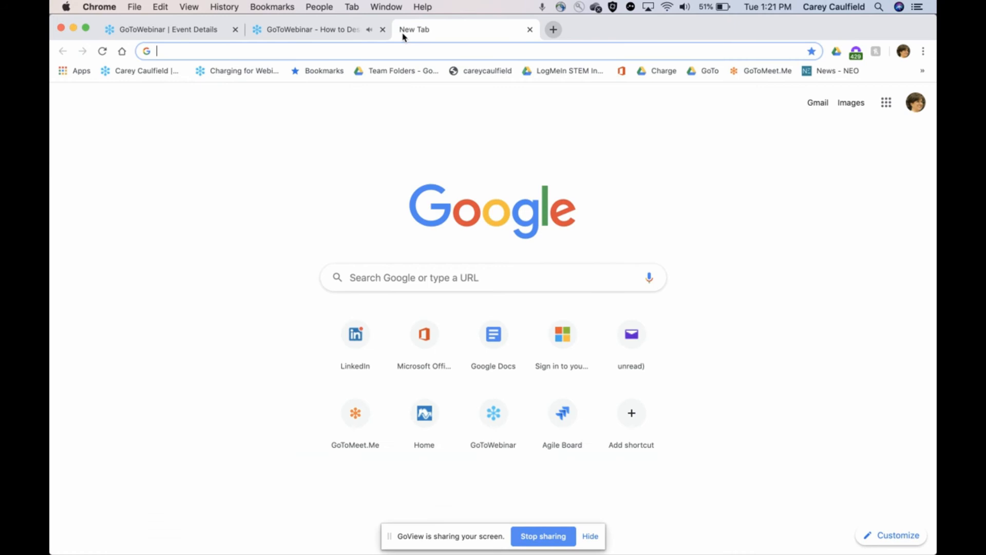
Close the running webinar tab and ready the new tab's address bar
{"action": "left_click", "coordinate": [382, 29]}
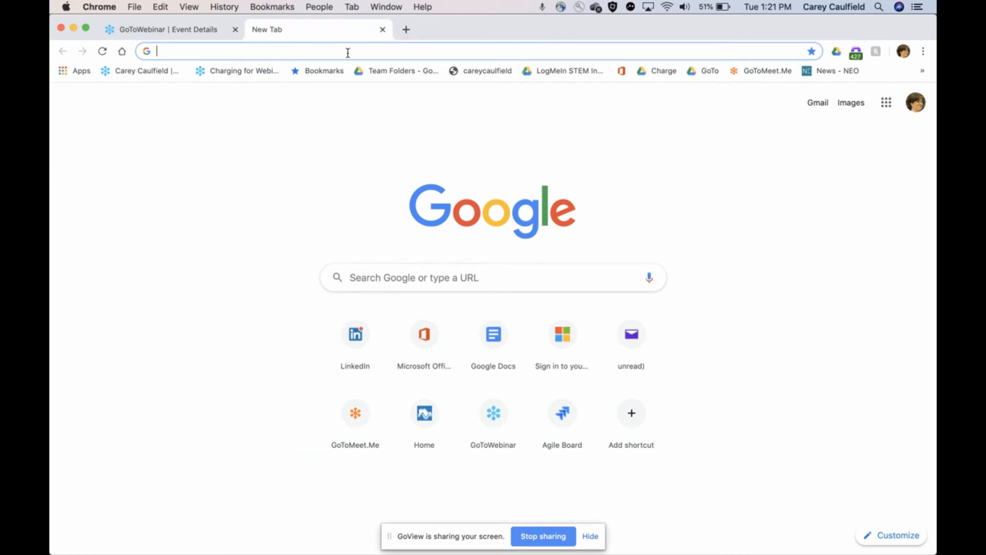
{"action": "left_click", "coordinate": [631, 333]}
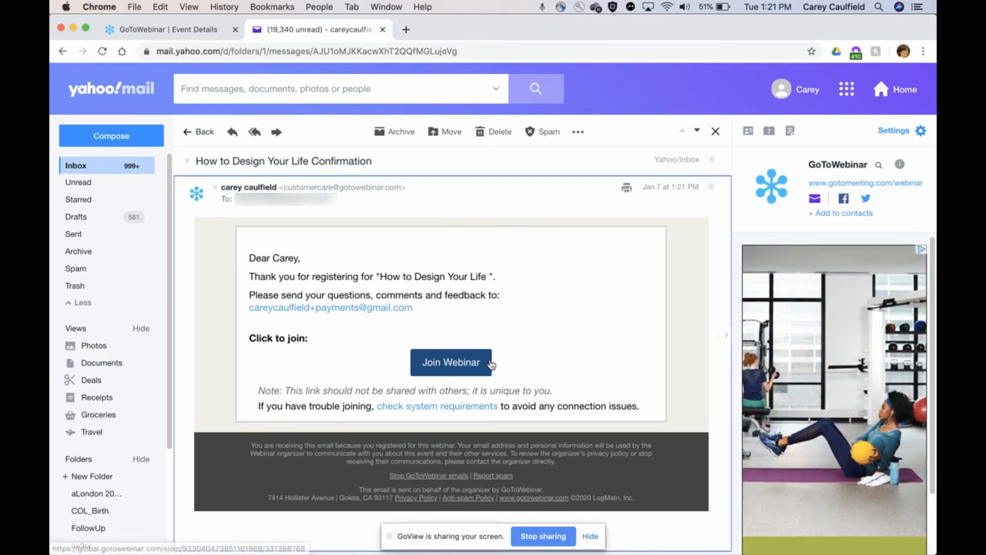
{"action": "mouse_move", "coordinate": [513, 363]}
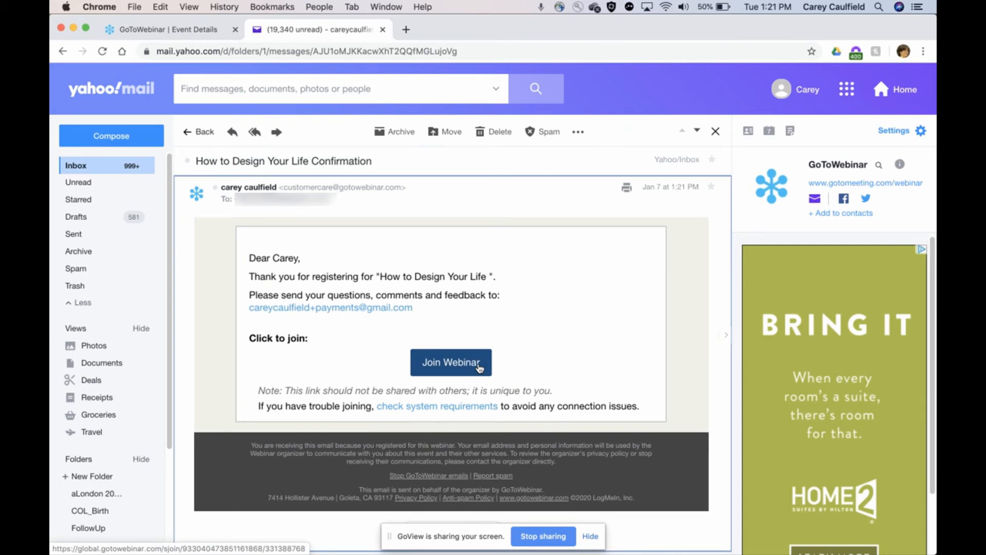
{"action": "mouse_move", "coordinate": [466, 374]}
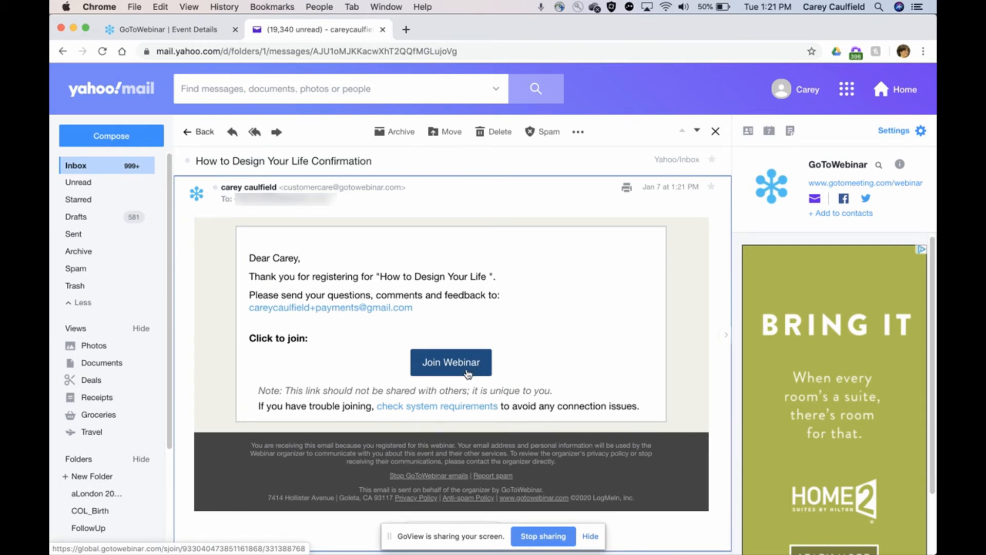
{"action": "mouse_move", "coordinate": [354, 394]}
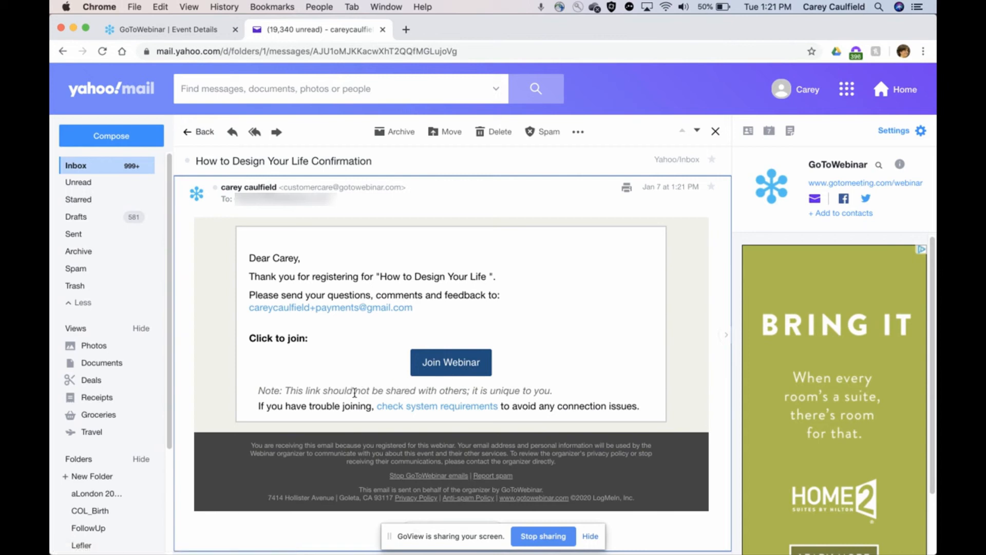
{"action": "mouse_move", "coordinate": [565, 383]}
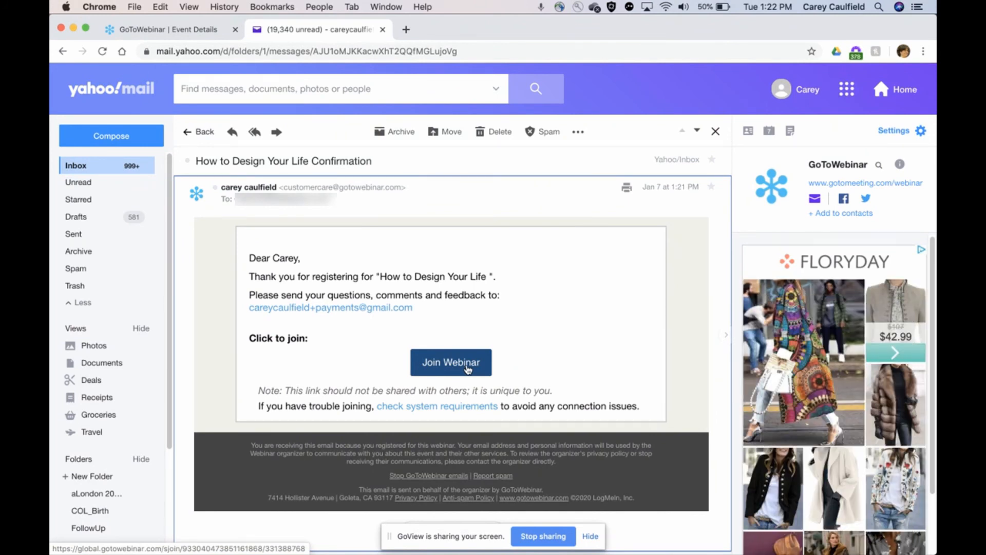
Rejoin the webinar via the email's Join Webinar link, then close its tab
{"action": "left_click", "coordinate": [450, 362]}
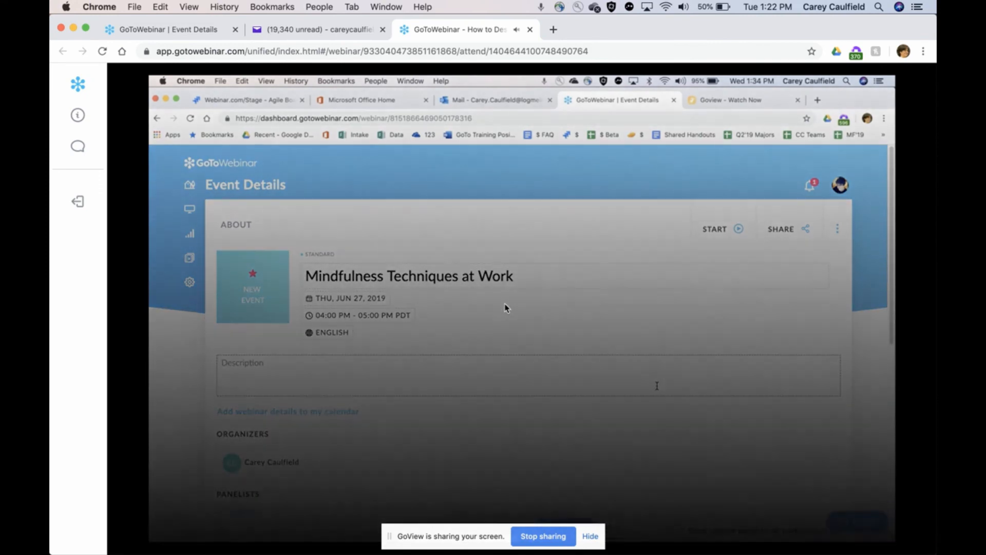
{"action": "left_click", "coordinate": [531, 29]}
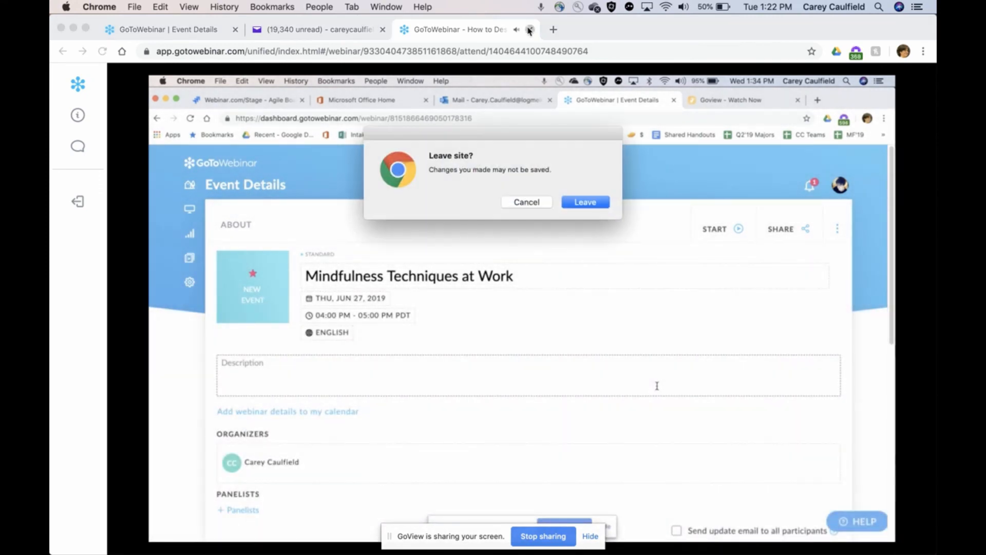